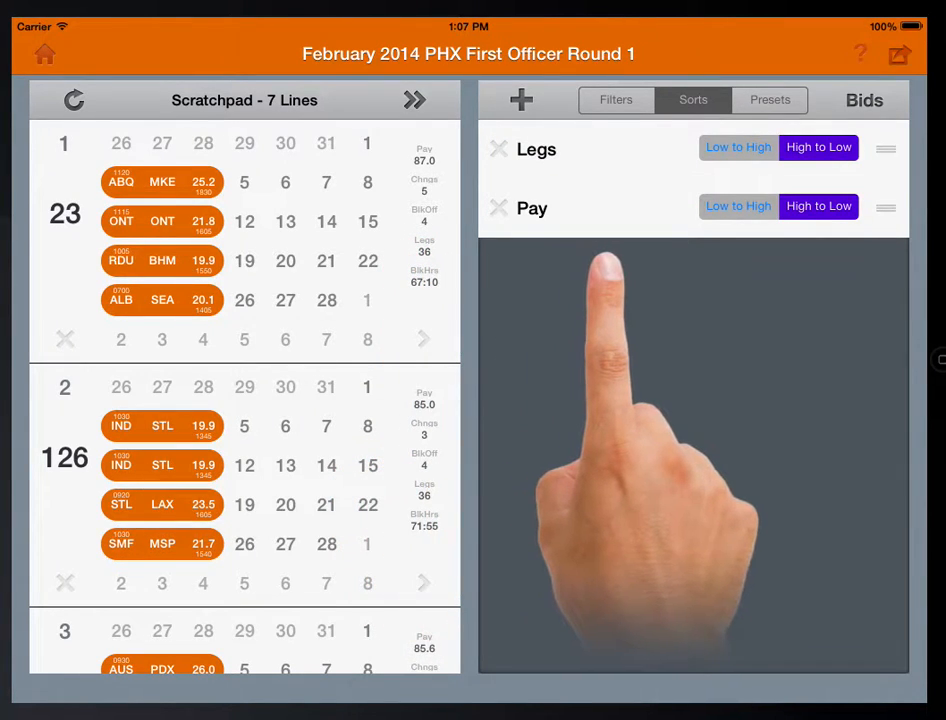
Step: Apply the Legs low-to-high sort so line 35 with 29 legs leads the scratchpad
click(738, 147)
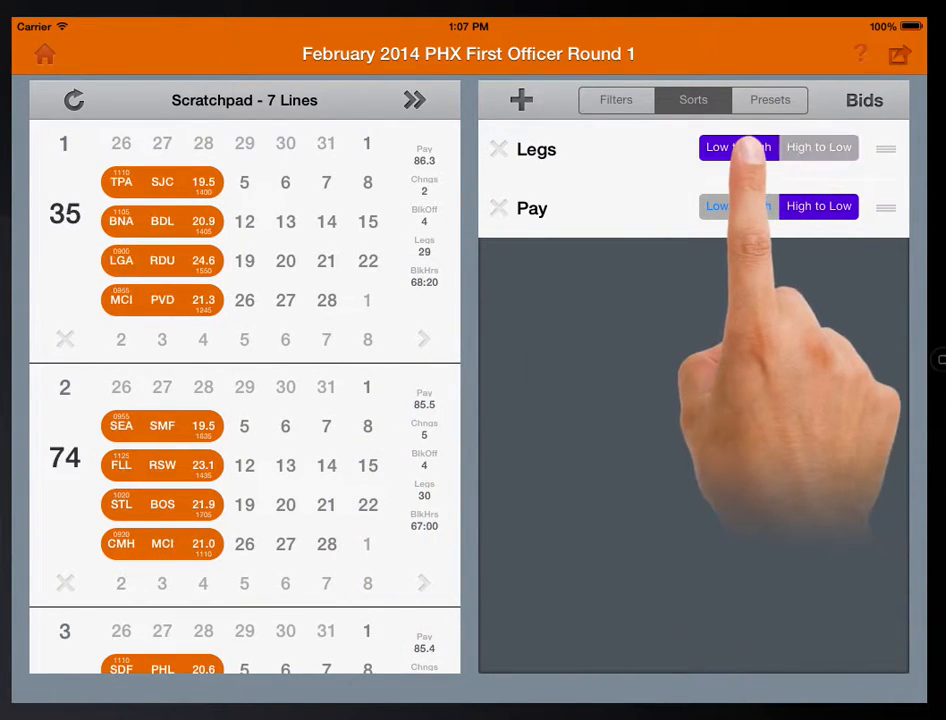
click(818, 147)
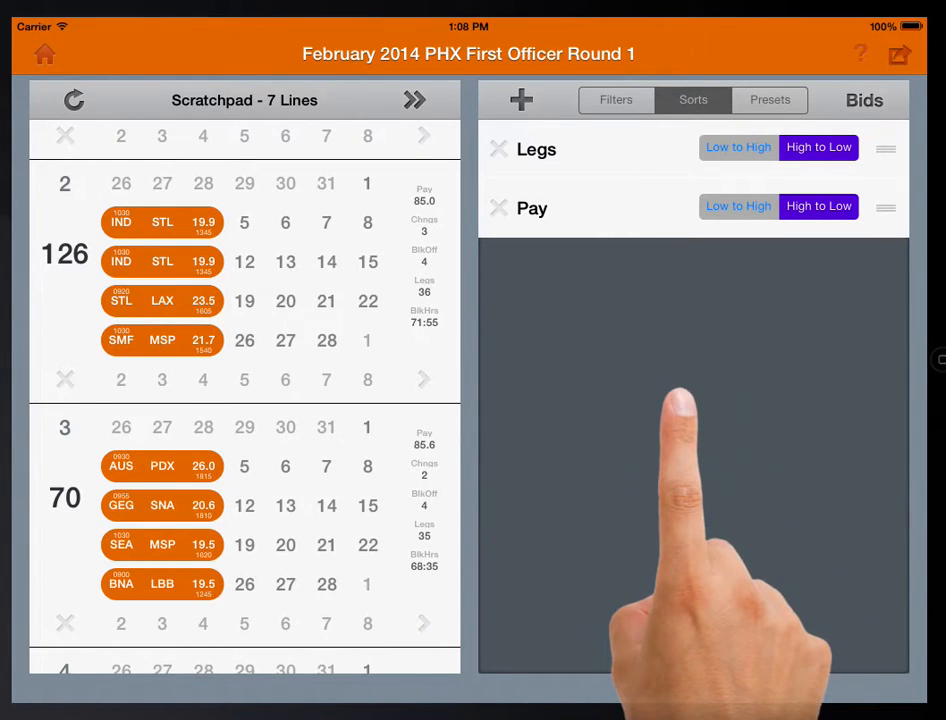
click(738, 147)
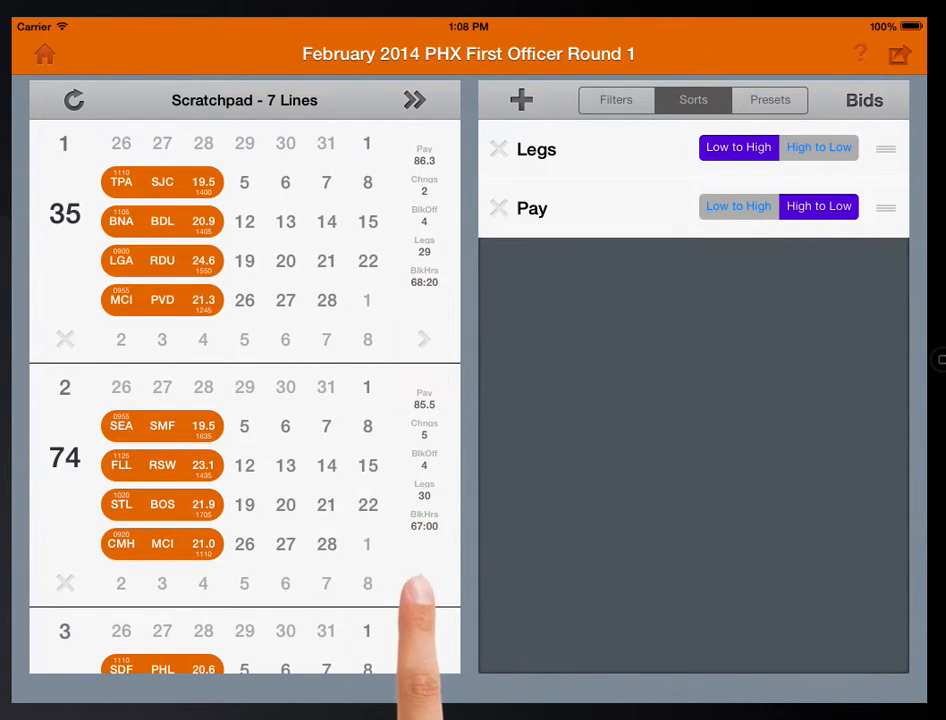
scroll(down, 3)
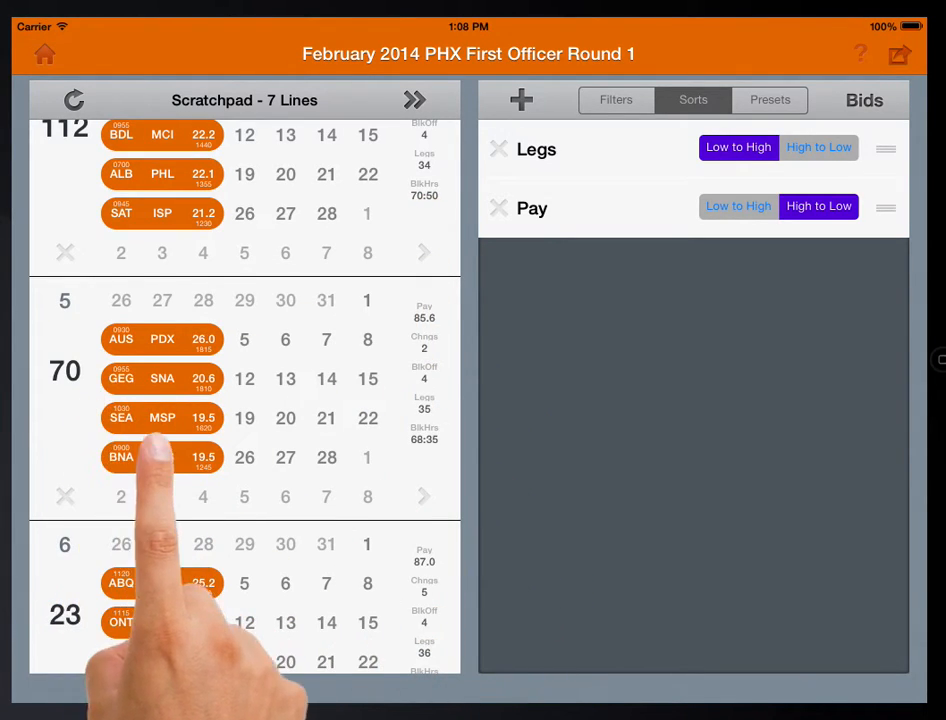
scroll(down, 3)
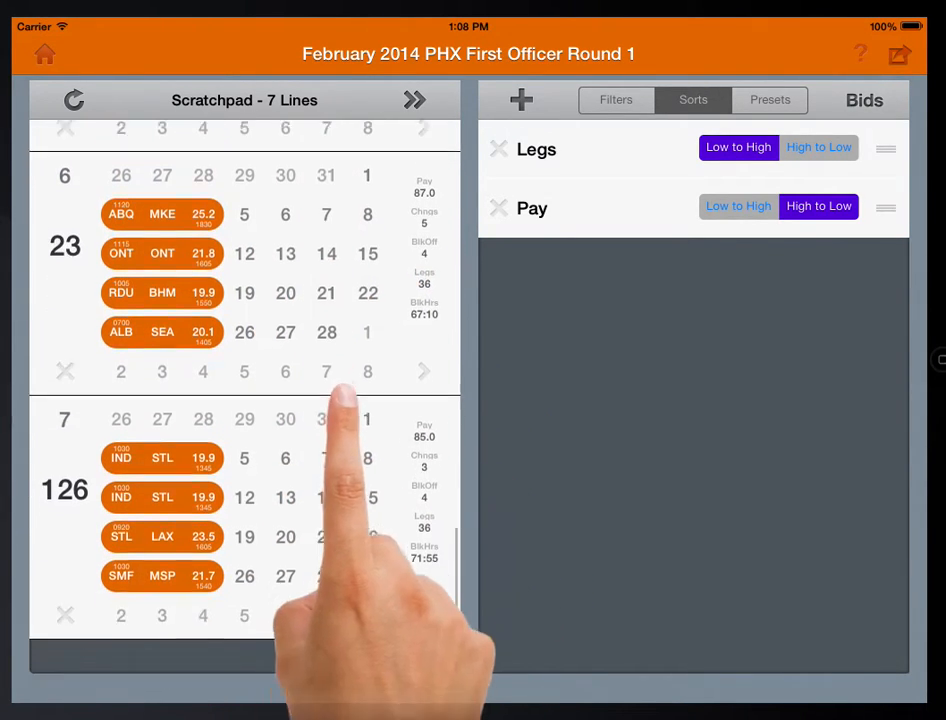